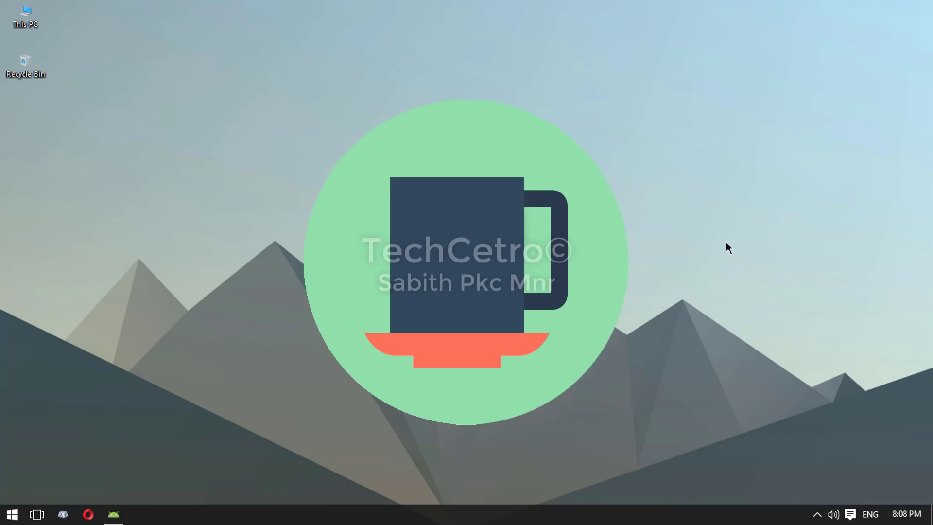
# Step: Bring Android Studio to the front showing the FirstApplication project with MainActivity.java
pyautogui.click(114, 514)
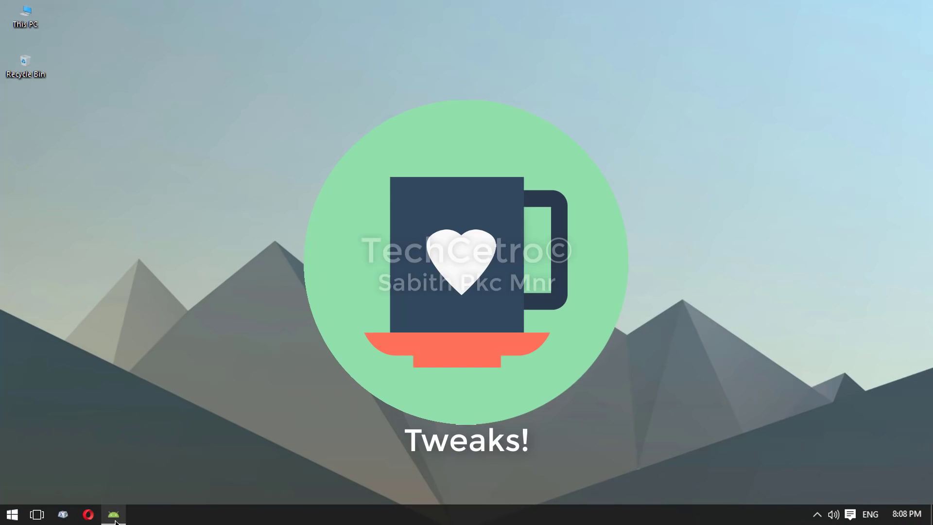
pyautogui.click(114, 515)
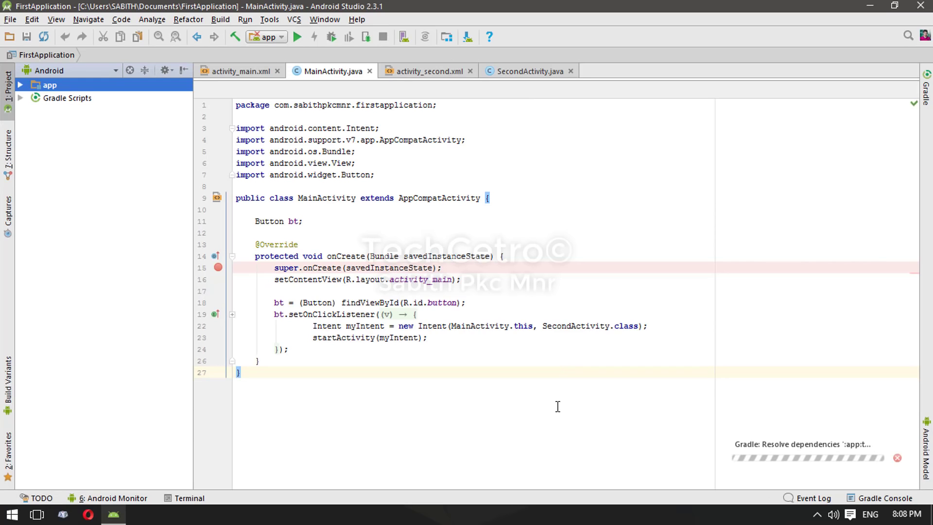
pyautogui.click(67, 98)
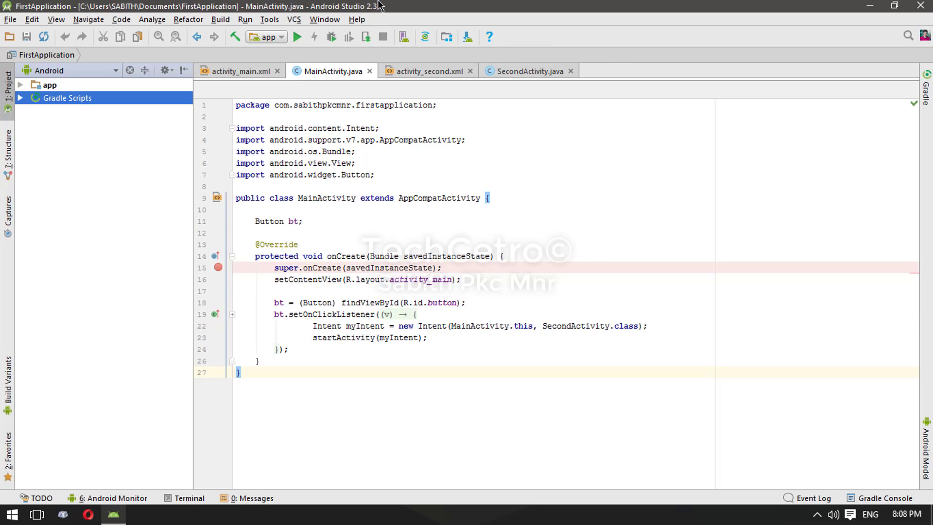
pyautogui.moveTo(379, 399)
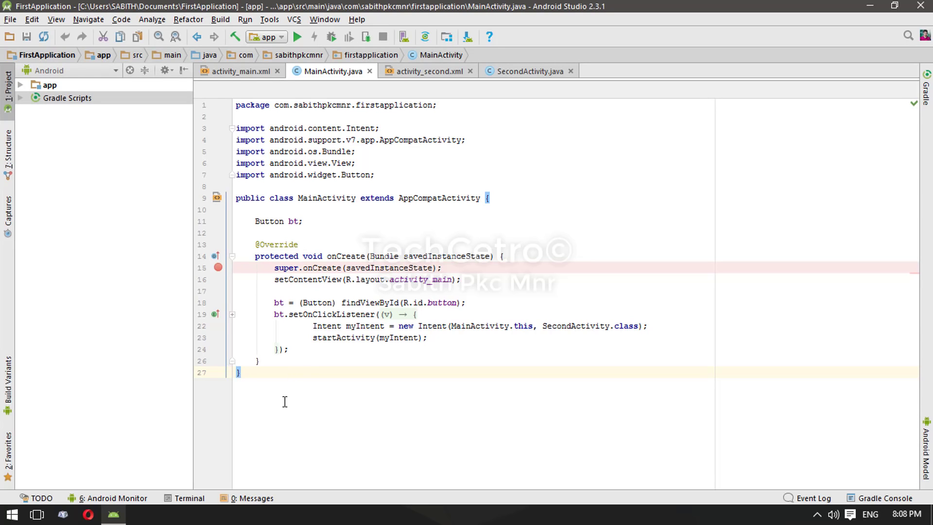
pyautogui.moveTo(292, 361)
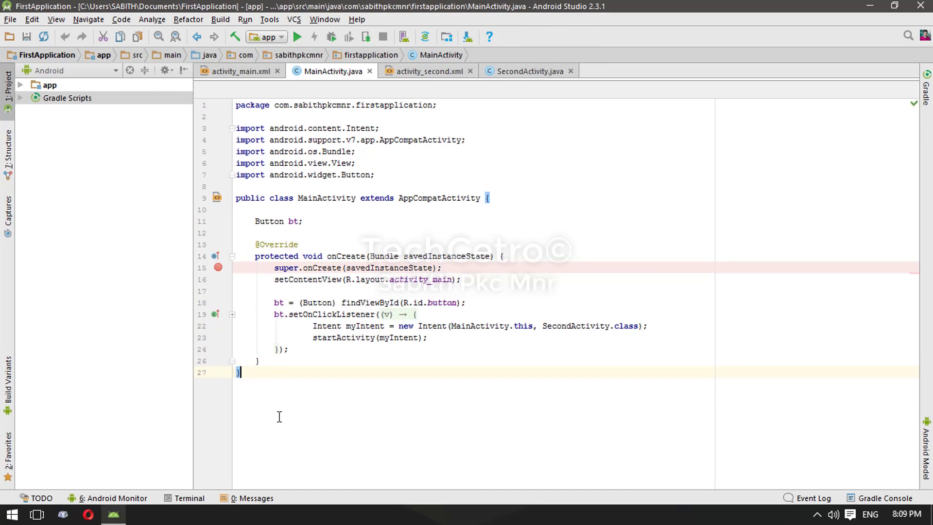
pyautogui.moveTo(302, 398)
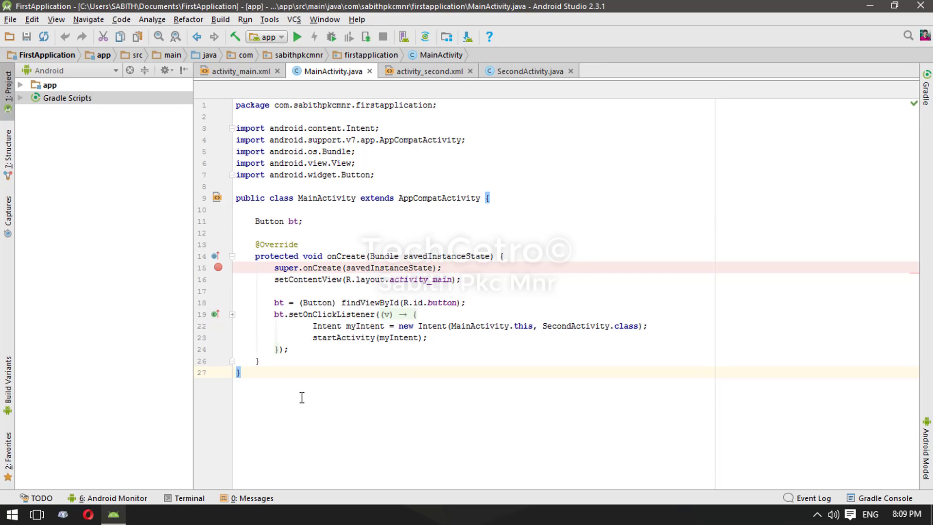
# Step: In Settings > Appearance, switch the IDE theme to Darcula
pyautogui.click(10, 19)
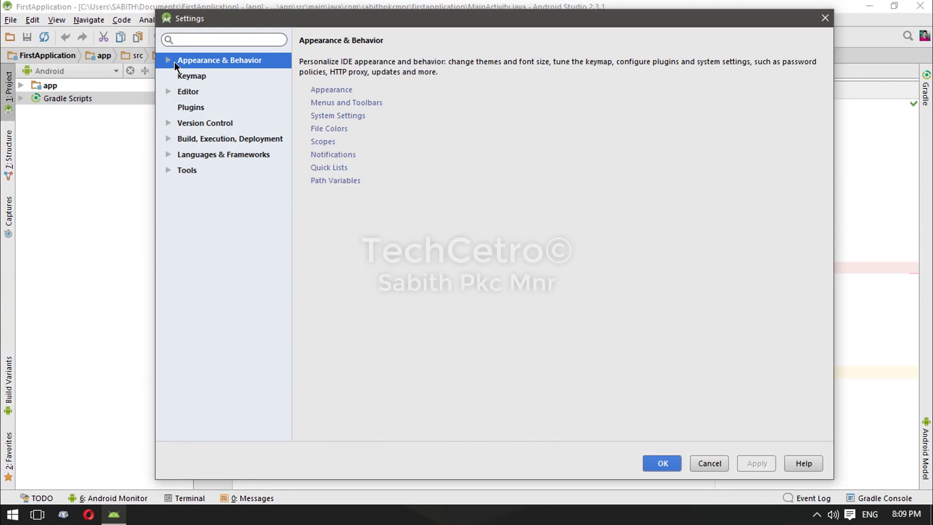
pyautogui.moveTo(328, 95)
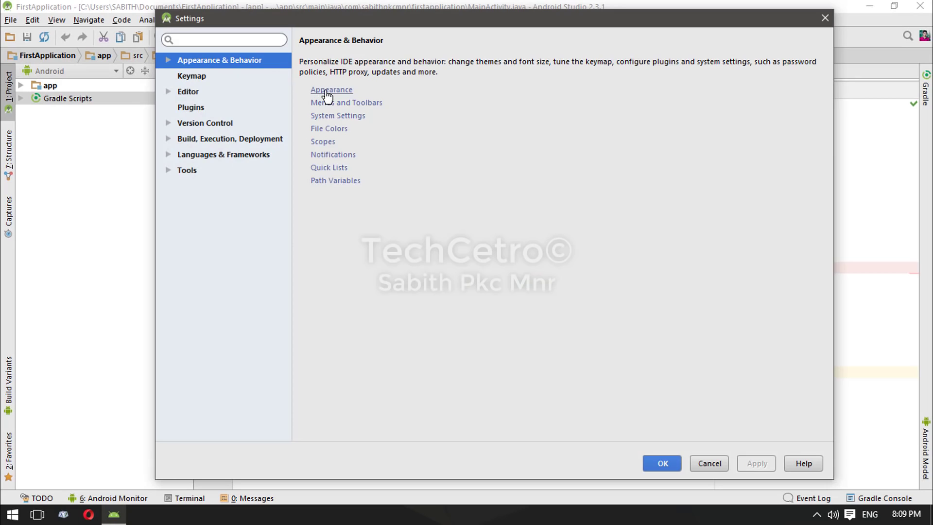
pyautogui.click(331, 90)
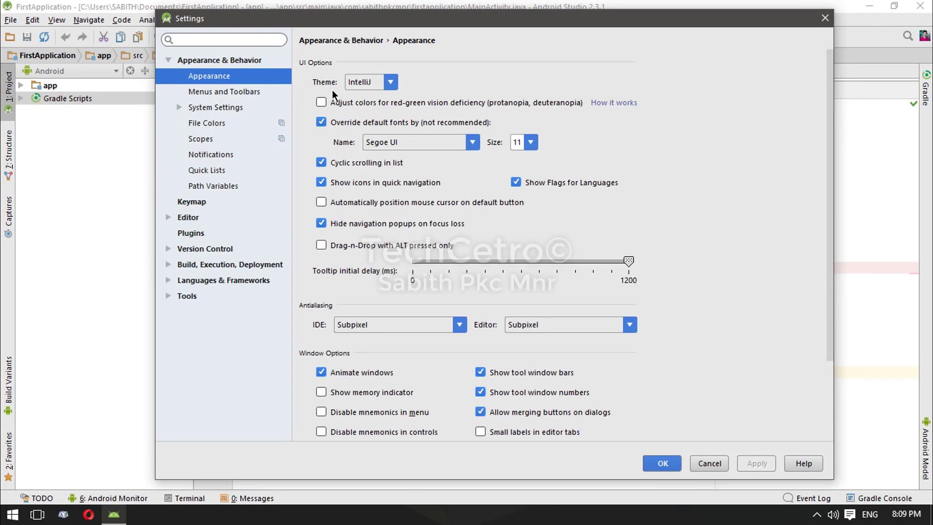
pyautogui.click(391, 82)
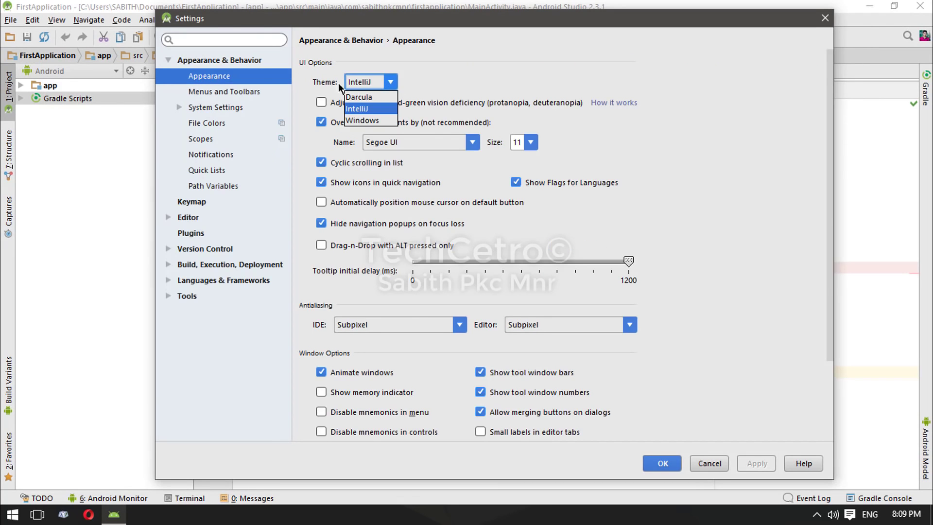
pyautogui.moveTo(372, 99)
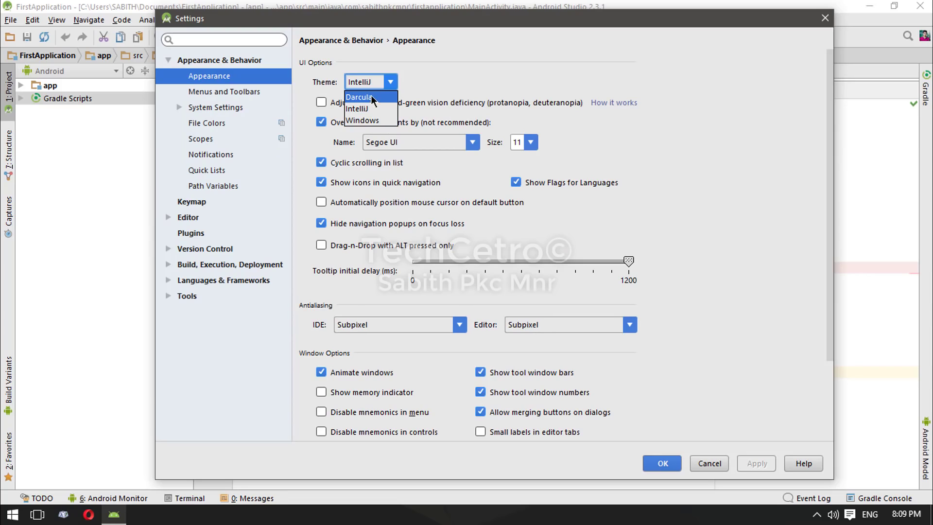
pyautogui.click(362, 97)
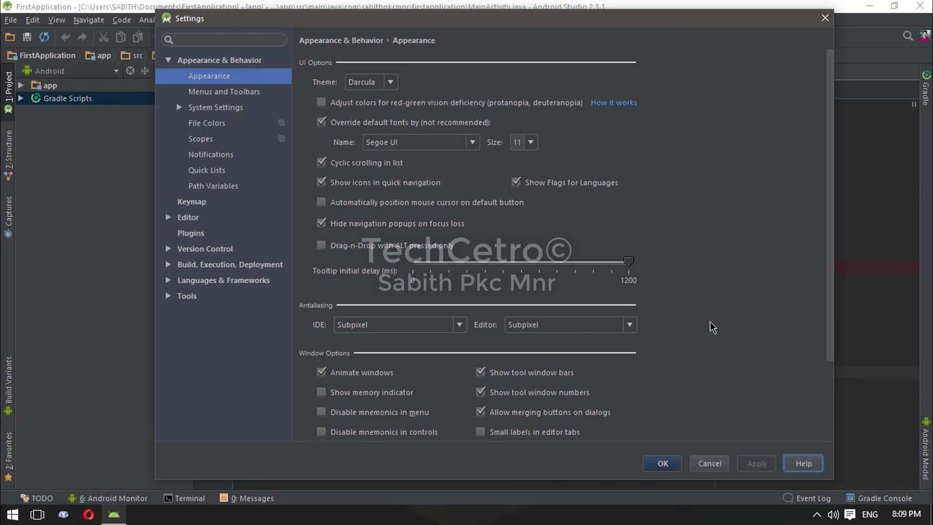
pyautogui.moveTo(678, 241)
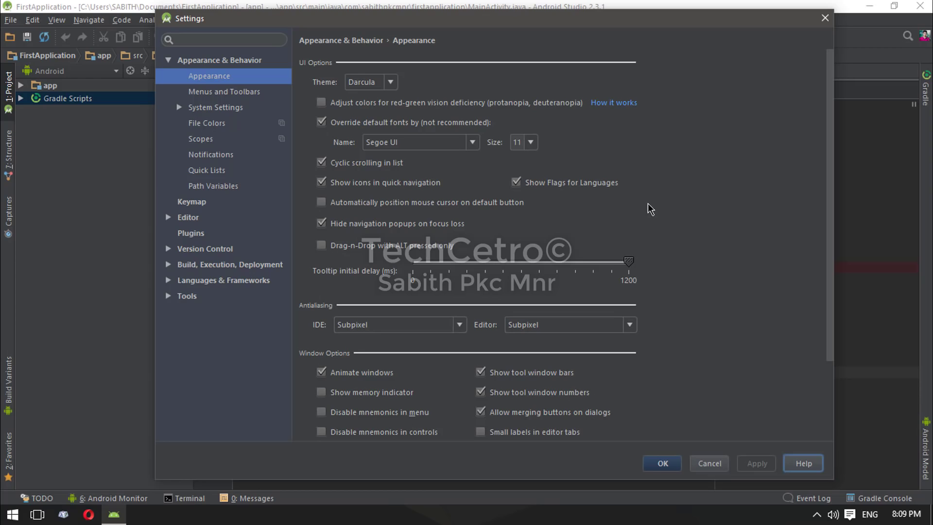
# Step: Switch the IDE theme back to IntelliJ
pyautogui.click(390, 82)
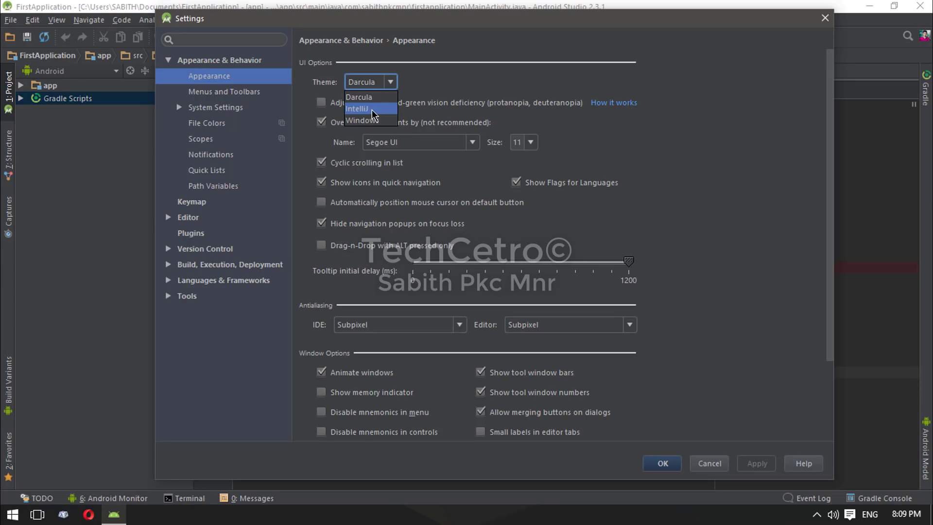
pyautogui.click(360, 109)
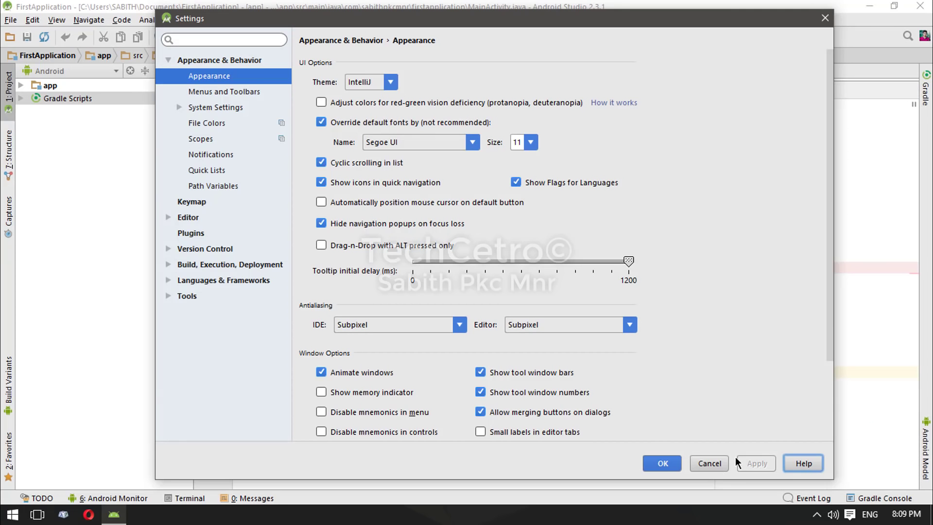
# Step: Filter Settings by 'size' and select Decrease Font Size under Keymap's Editor Actions
pyautogui.click(223, 41)
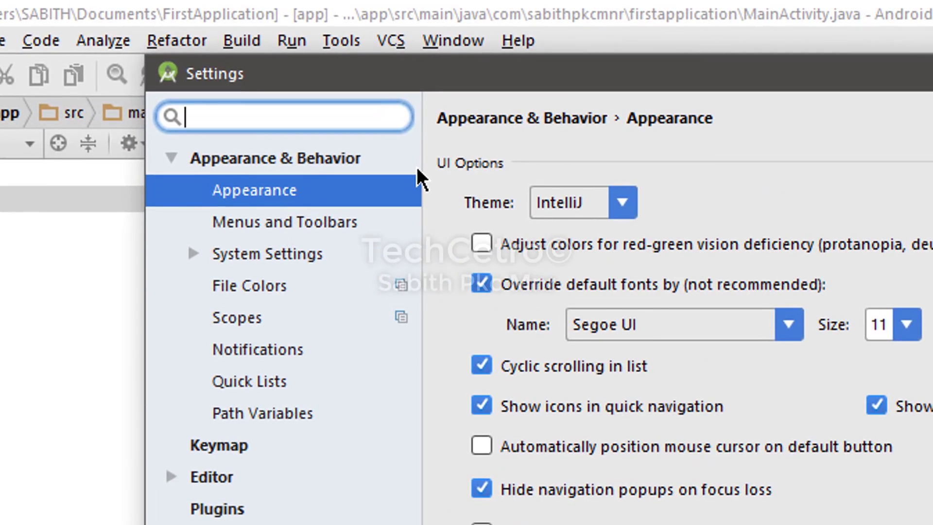
pyautogui.write('size')
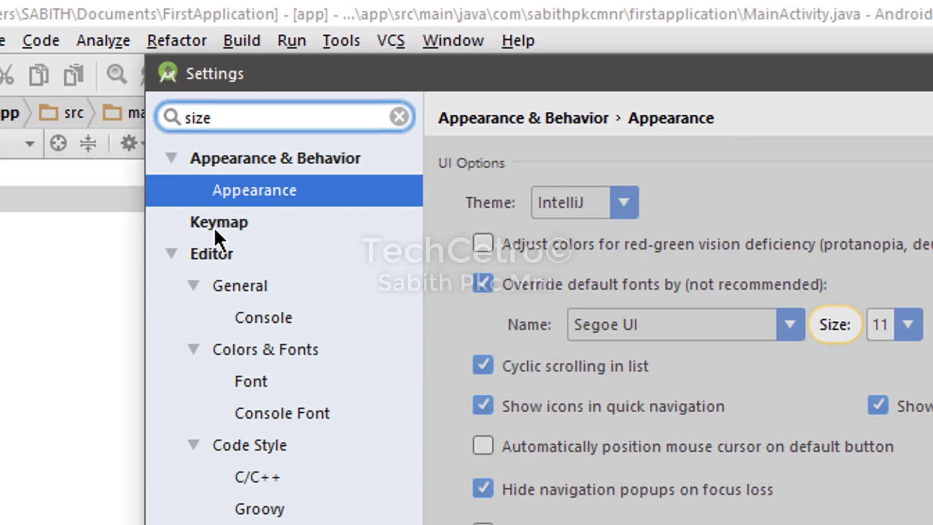
pyautogui.click(218, 222)
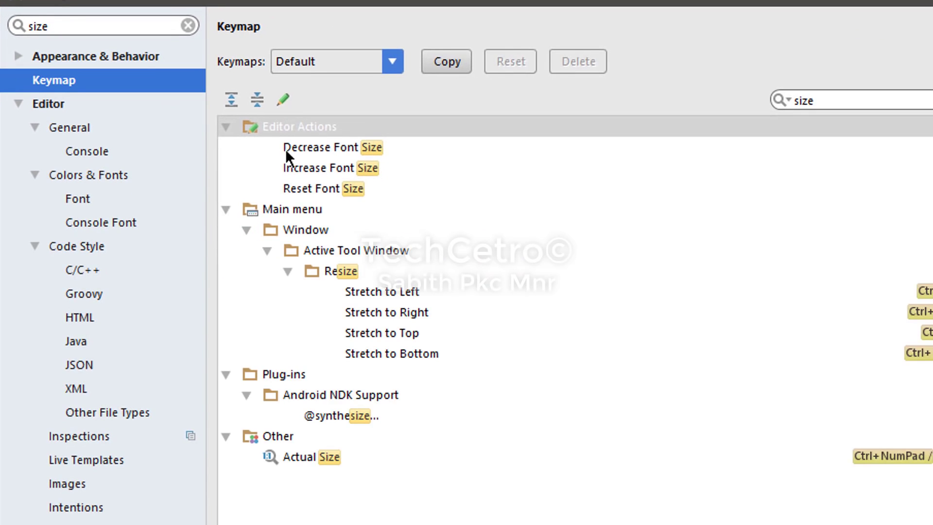
pyautogui.click(297, 127)
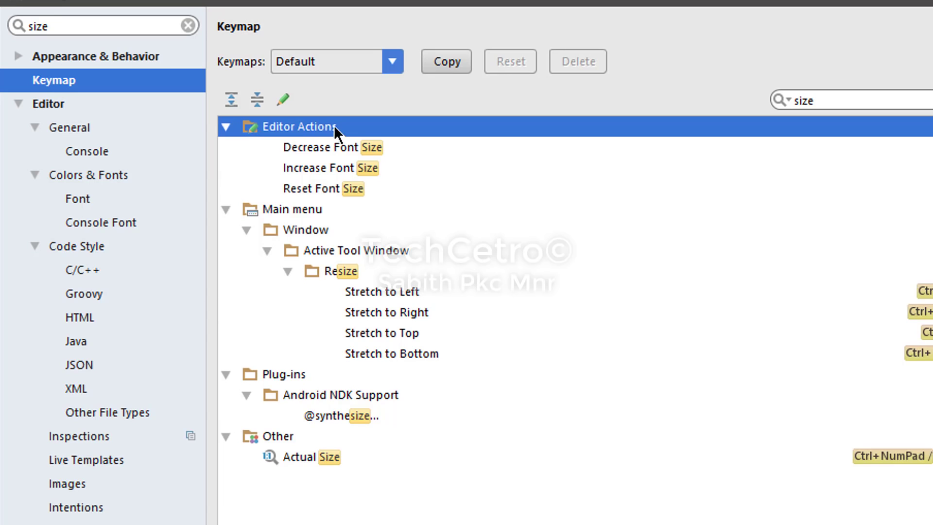
pyautogui.click(322, 148)
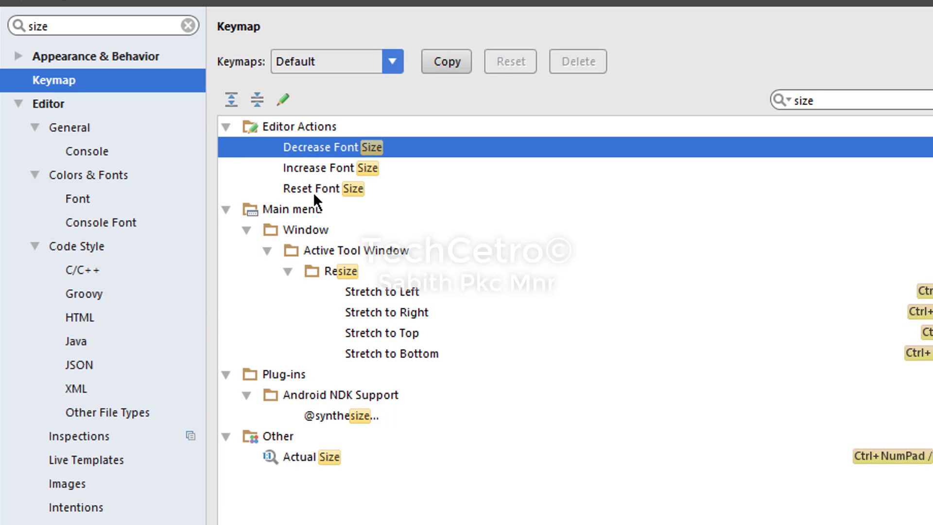
pyautogui.moveTo(337, 152)
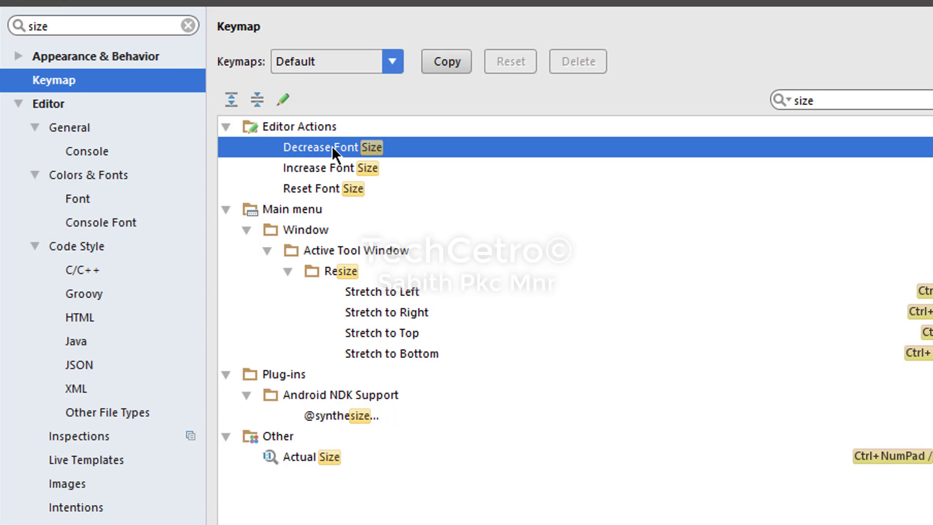
# Step: Assign a custom numpad keyboard shortcut to Decrease Font Size
pyautogui.rightClick(335, 150)
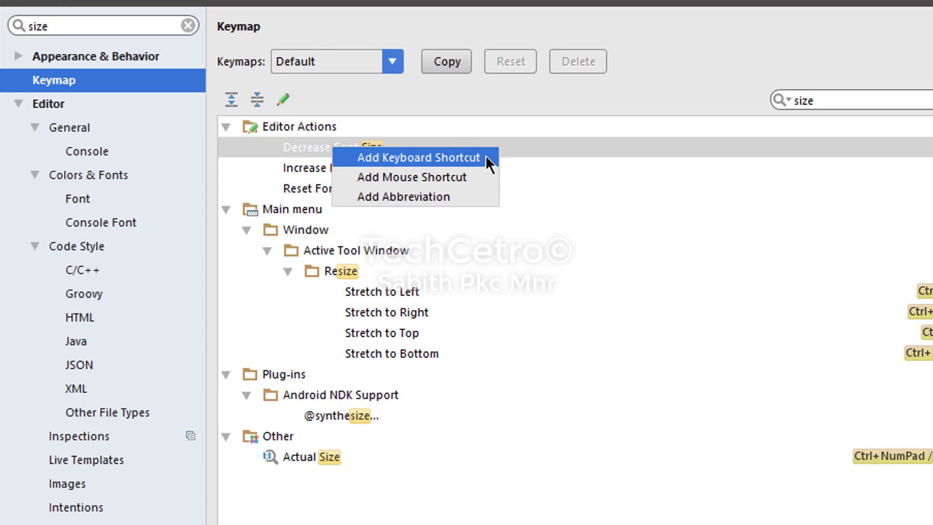
pyautogui.moveTo(429, 181)
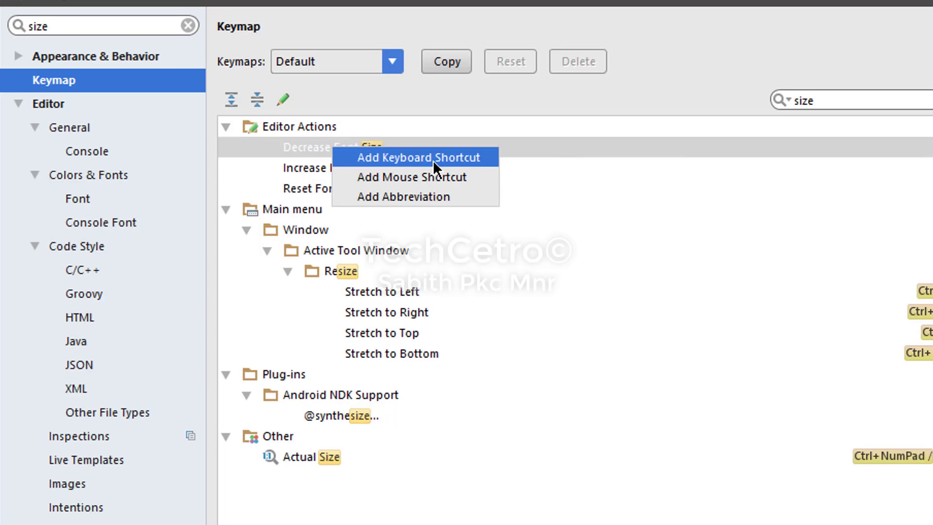
pyautogui.click(416, 157)
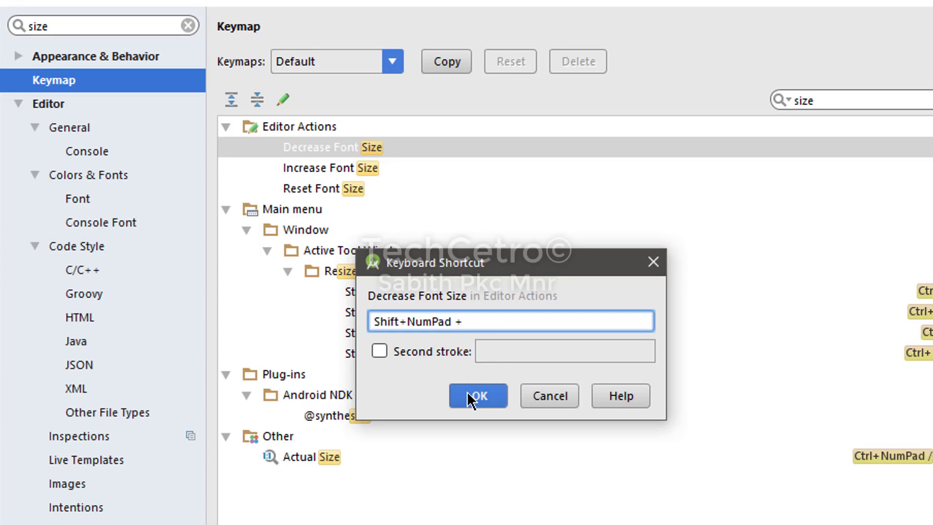
pyautogui.moveTo(486, 314)
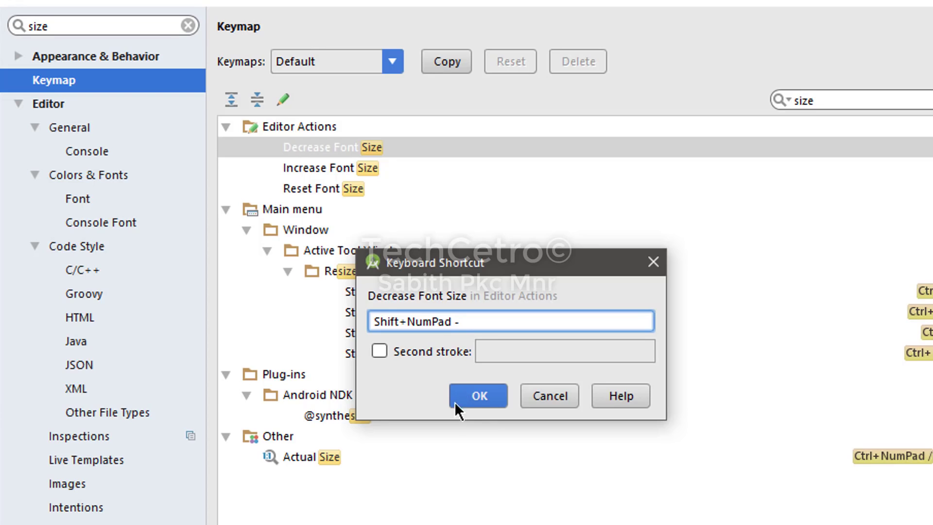
pyautogui.click(443, 321)
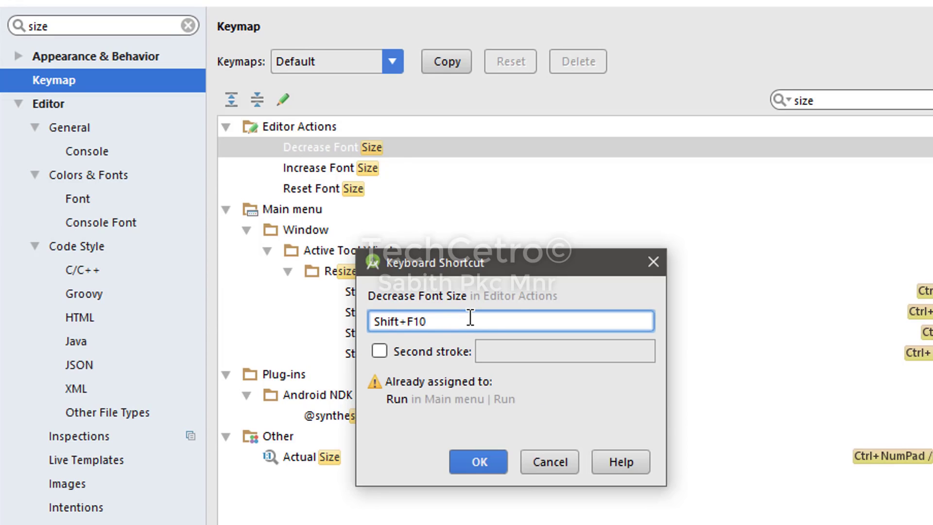
pyautogui.moveTo(509, 385)
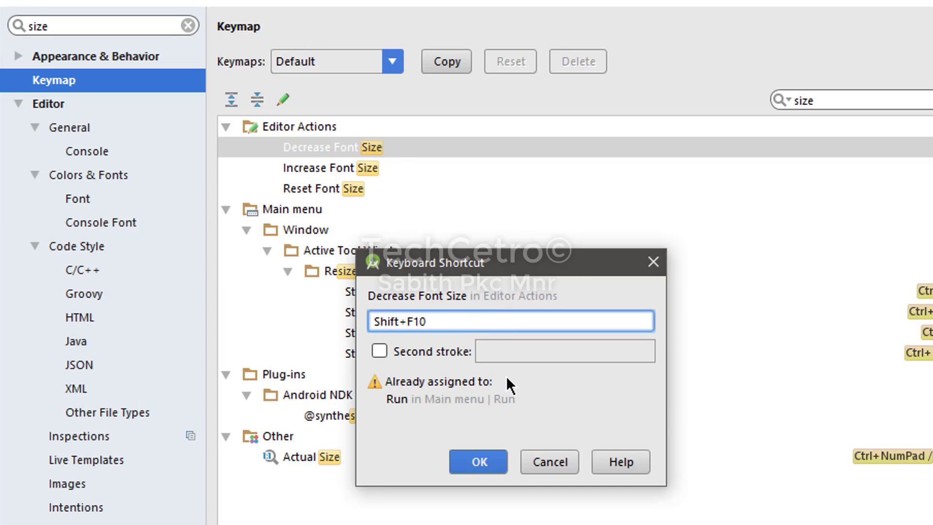
pyautogui.moveTo(412, 419)
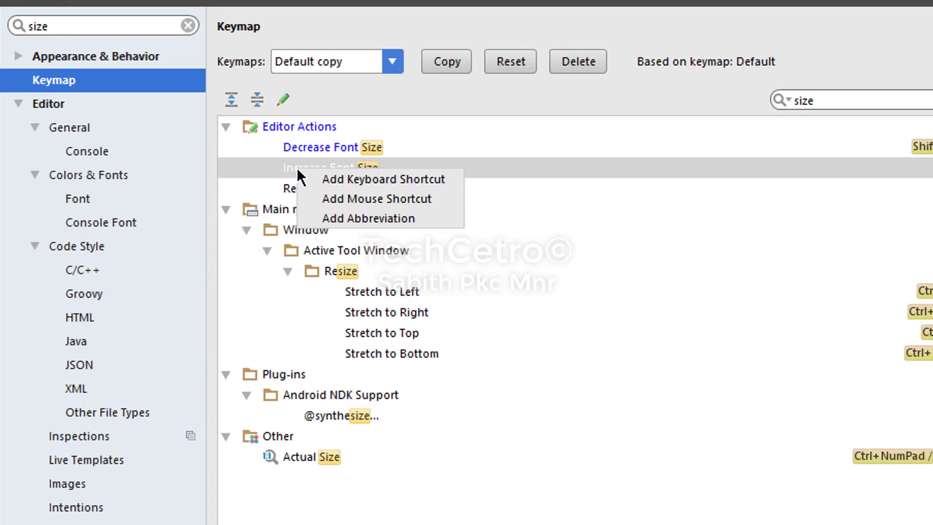
# Step: Assign numpad shortcuts to Increase and Reset Font Size, then confirm the keymap changes
pyautogui.click(384, 179)
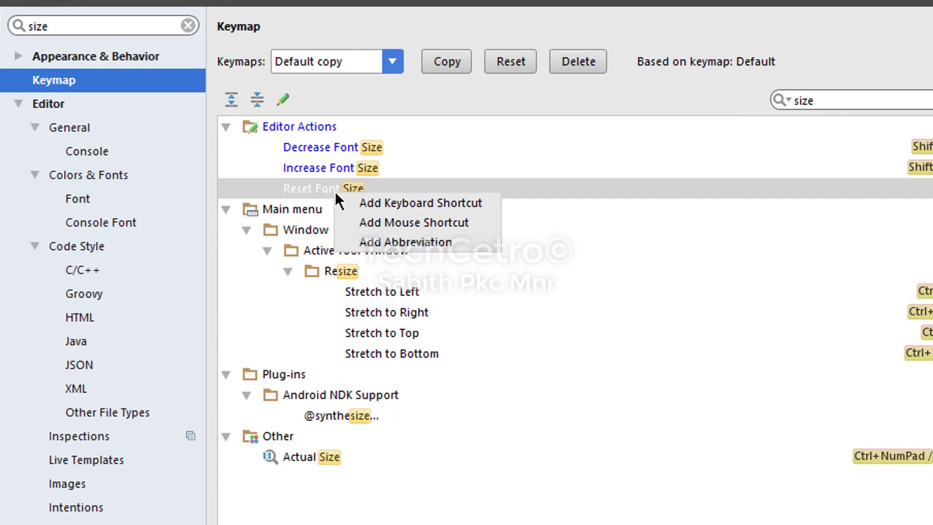
pyautogui.click(419, 203)
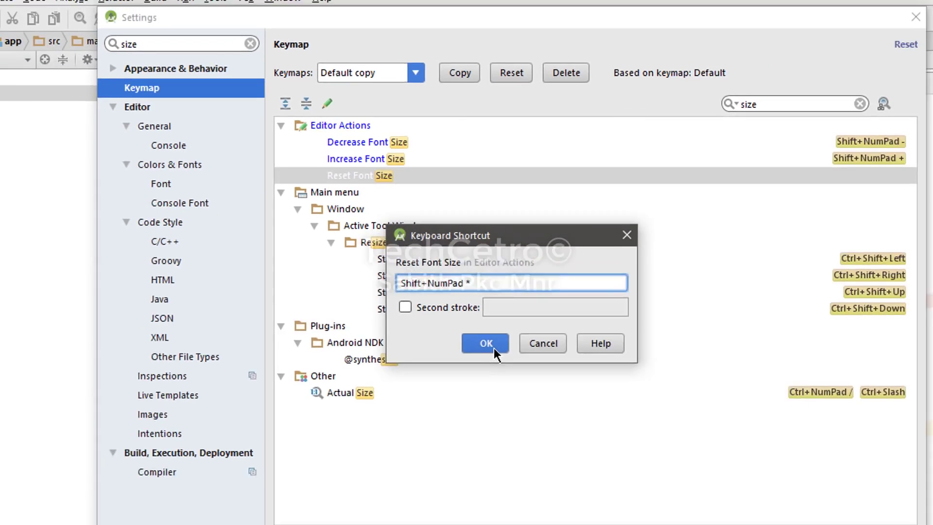
pyautogui.click(485, 343)
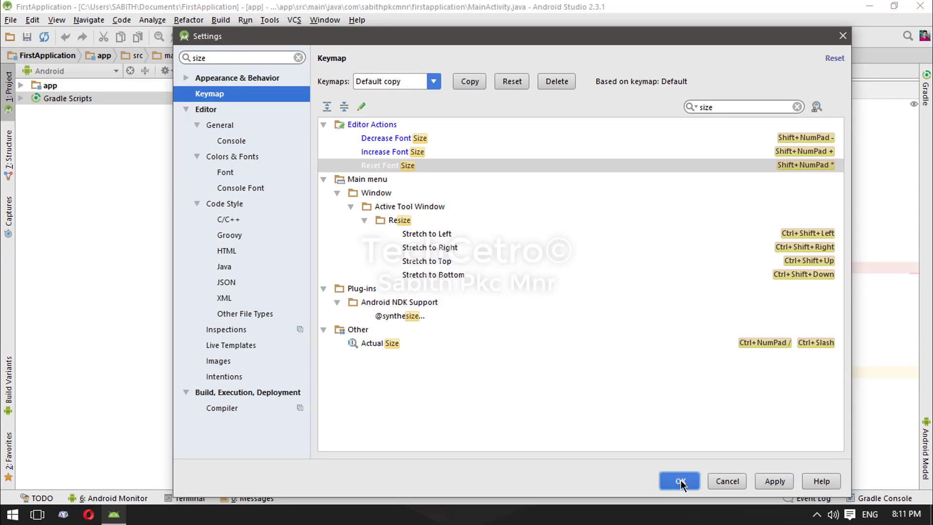
pyautogui.click(679, 481)
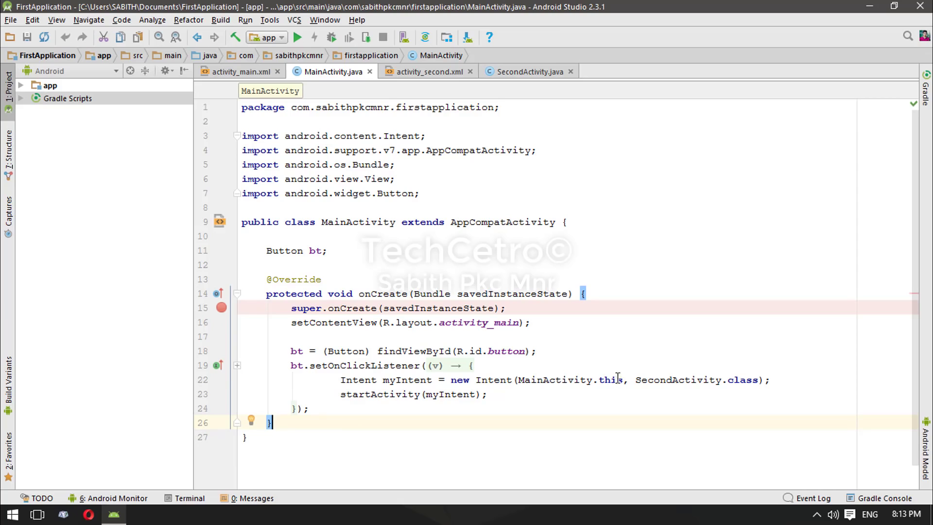
pyautogui.moveTo(517, 264)
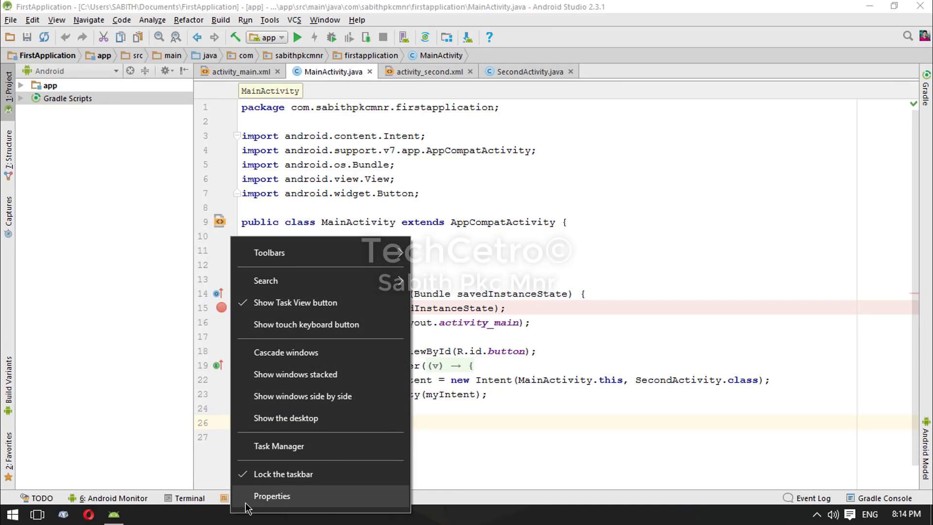
# Step: Set the Windows taskbar to use small buttons via its Properties window
pyautogui.click(272, 496)
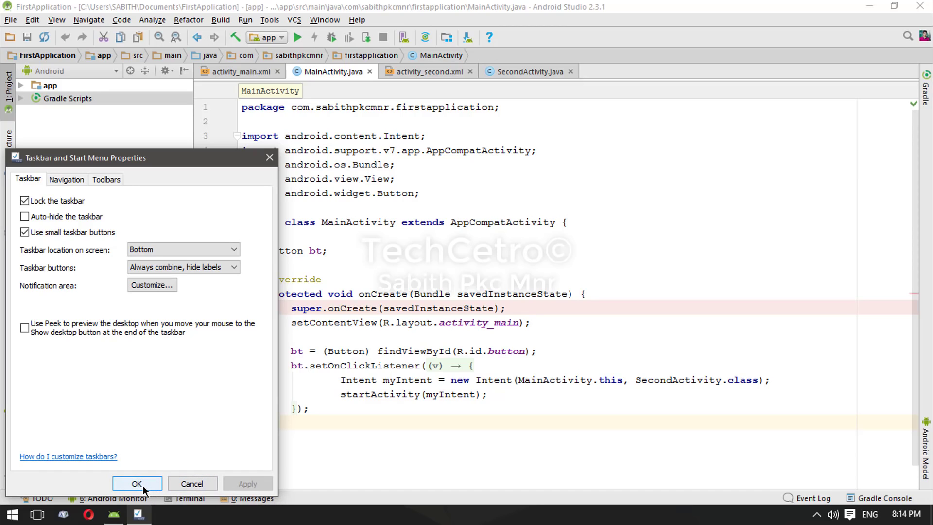
pyautogui.click(138, 484)
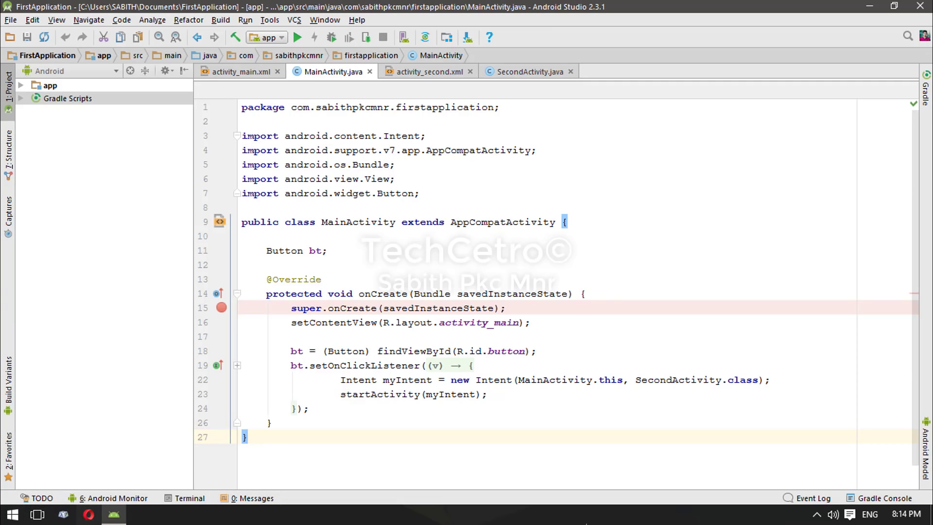
pyautogui.moveTo(308, 414)
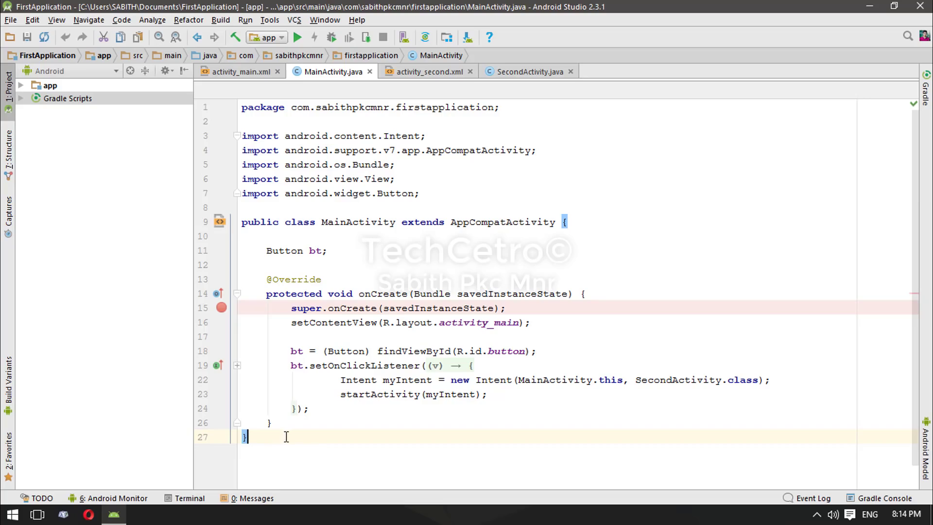
# Step: Put Android Studio into full-screen mode from the View menu
pyautogui.click(56, 19)
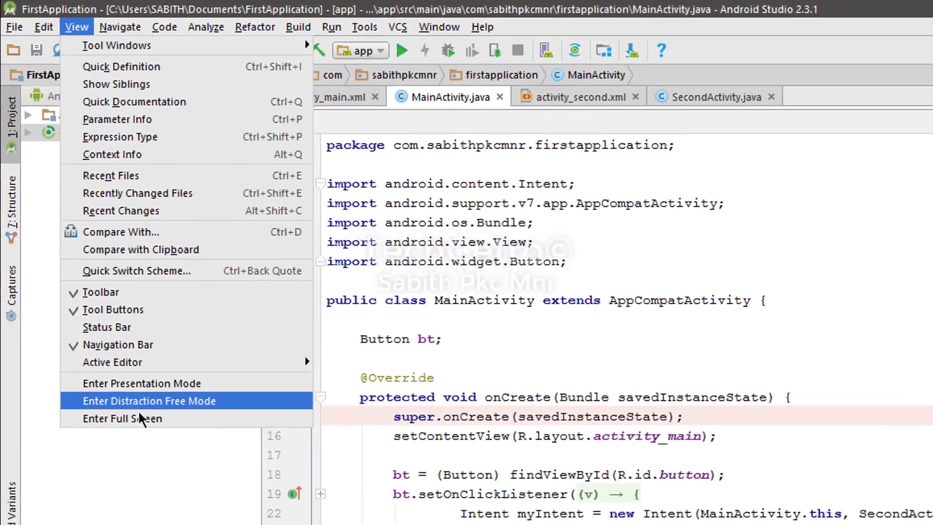
pyautogui.click(148, 400)
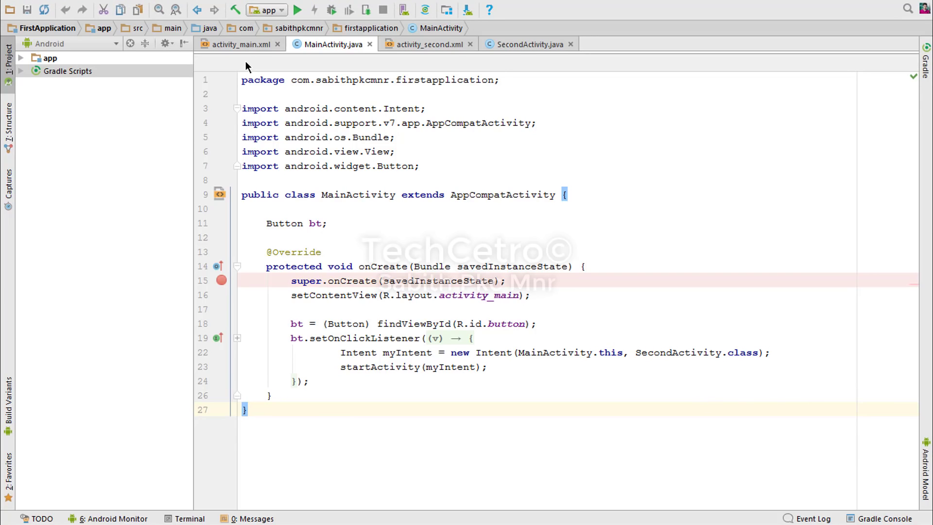
# Step: Show activity_main.xml as XML text with its preview enlarged to 50%
pyautogui.click(238, 44)
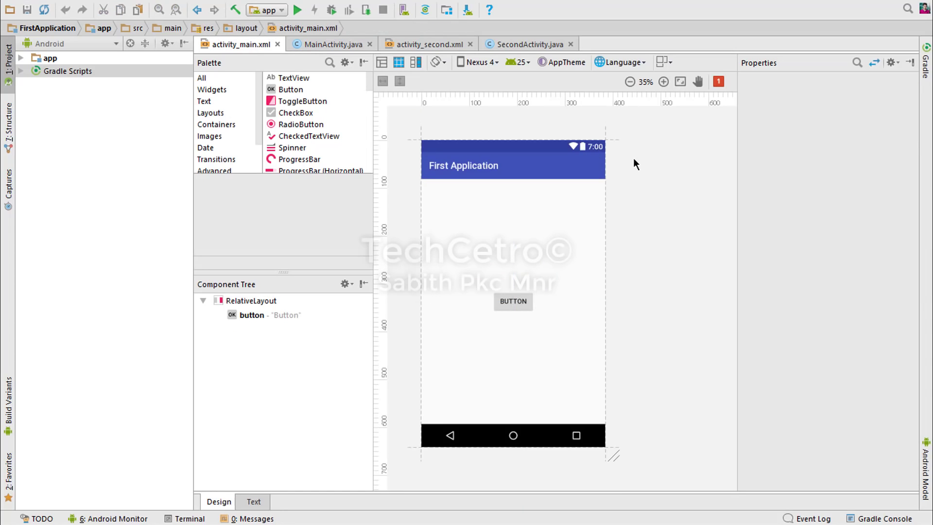
pyautogui.moveTo(650, 93)
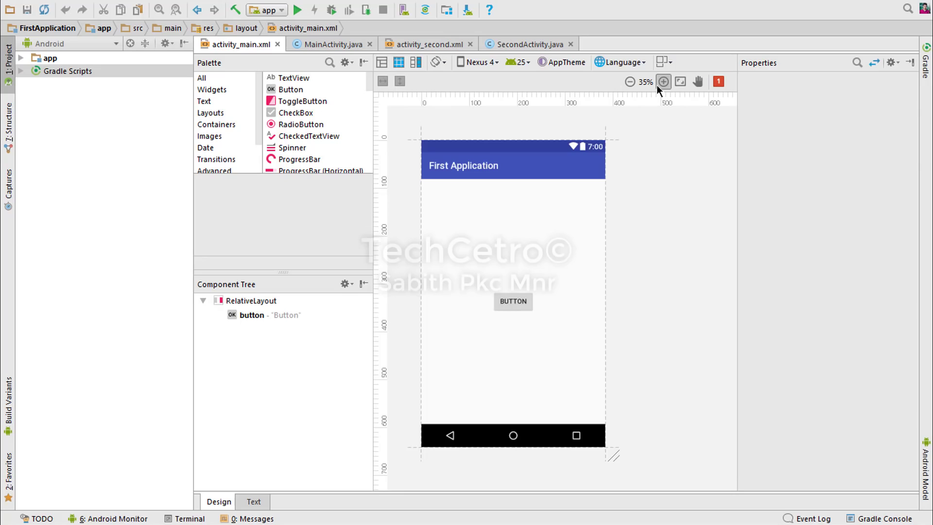
pyautogui.click(664, 82)
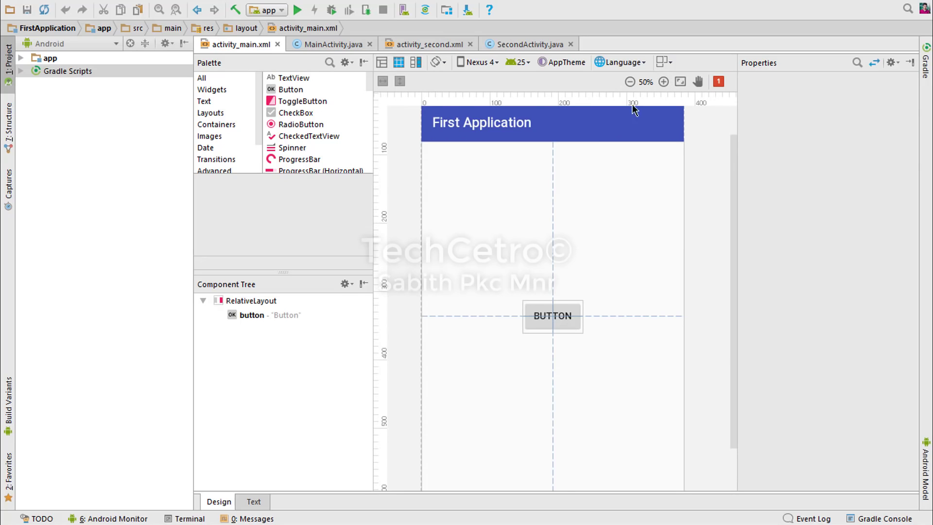
pyautogui.click(253, 502)
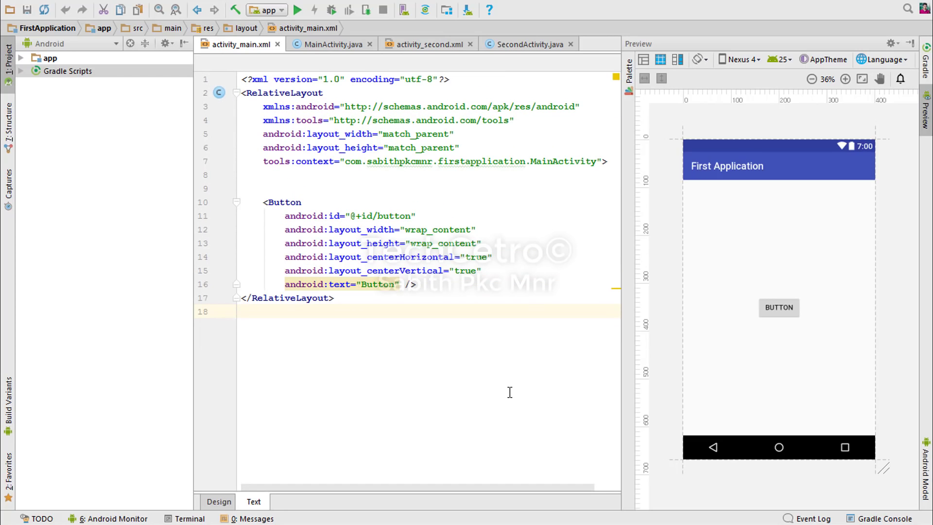
pyautogui.moveTo(472, 363)
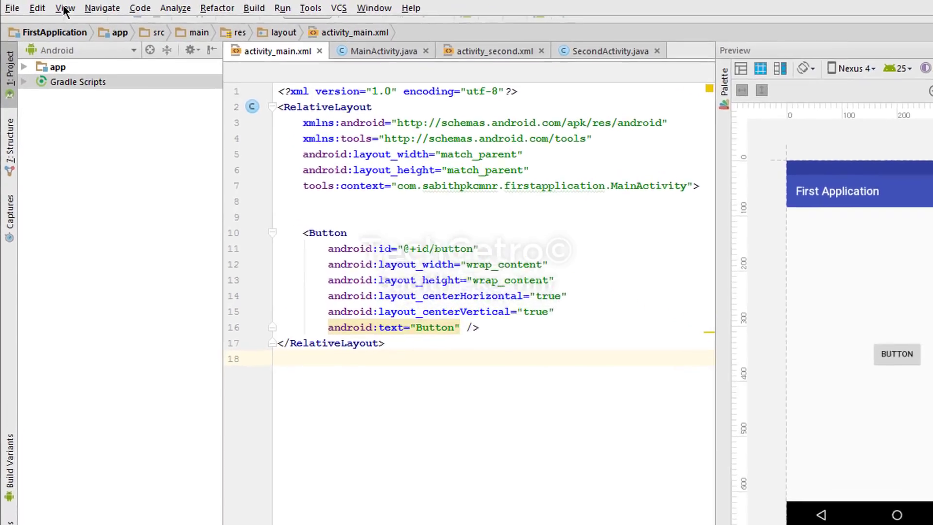
# Step: Enter distraction-free then presentation mode and show MainActivity.java in large type
pyautogui.click(64, 8)
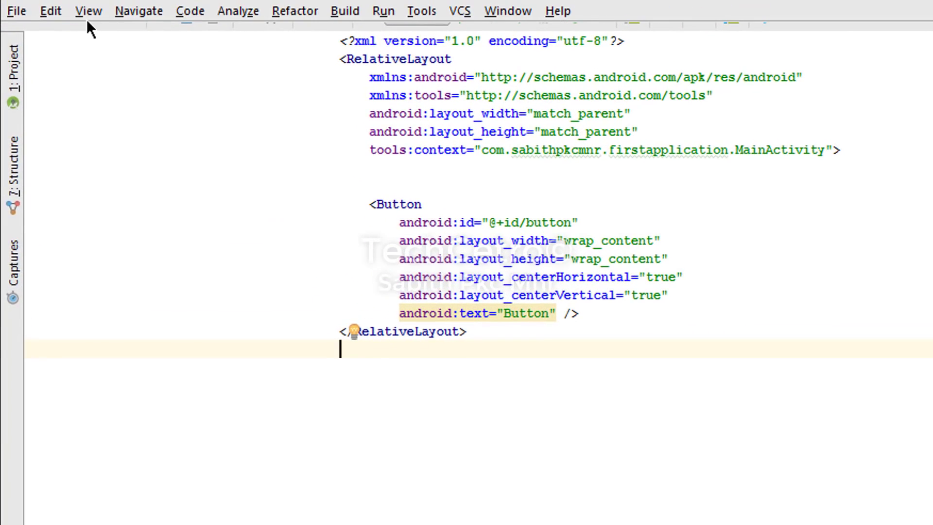
pyautogui.click(88, 11)
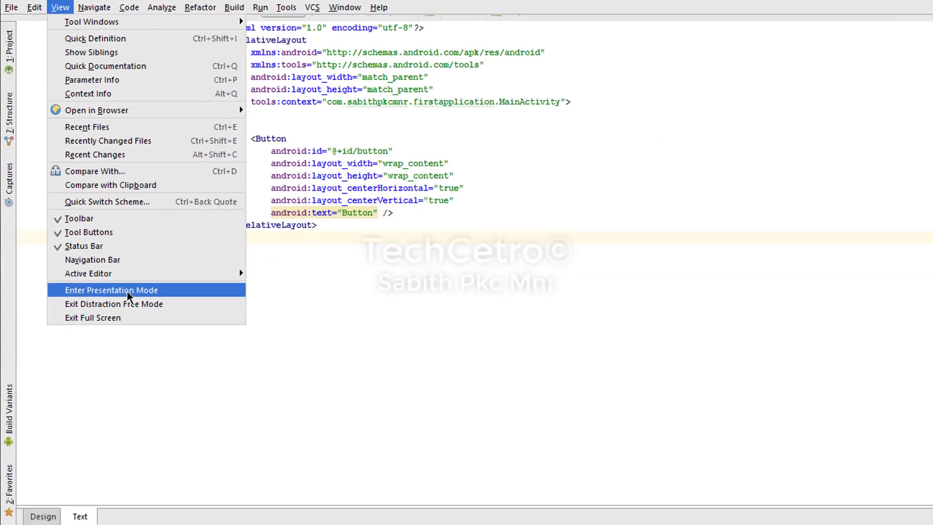
pyautogui.click(111, 290)
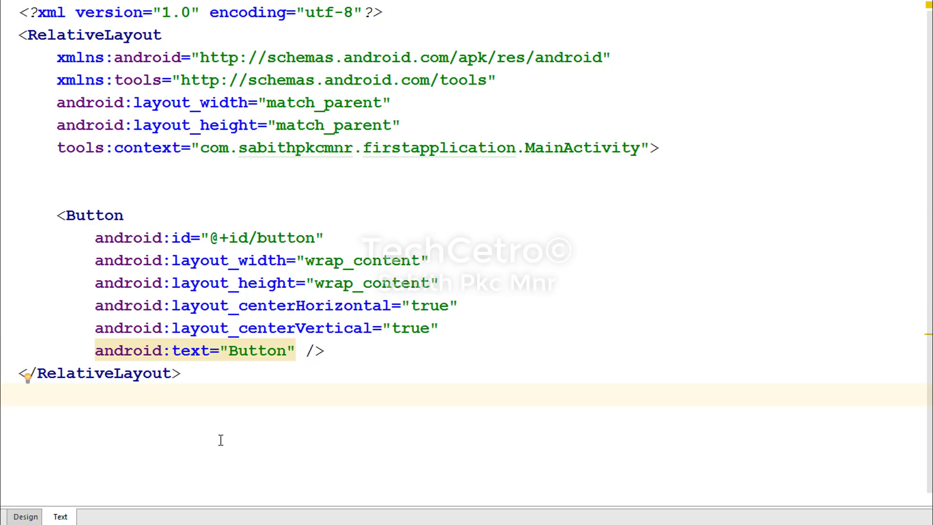
pyautogui.press('ctrl+Tab')
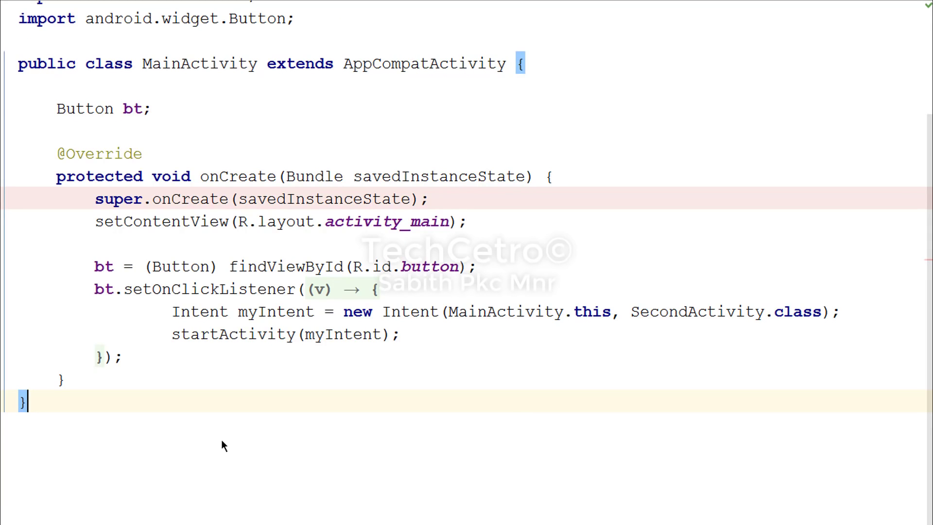
# Step: Exit full-screen mode from the View menu
pyautogui.click(50, 6)
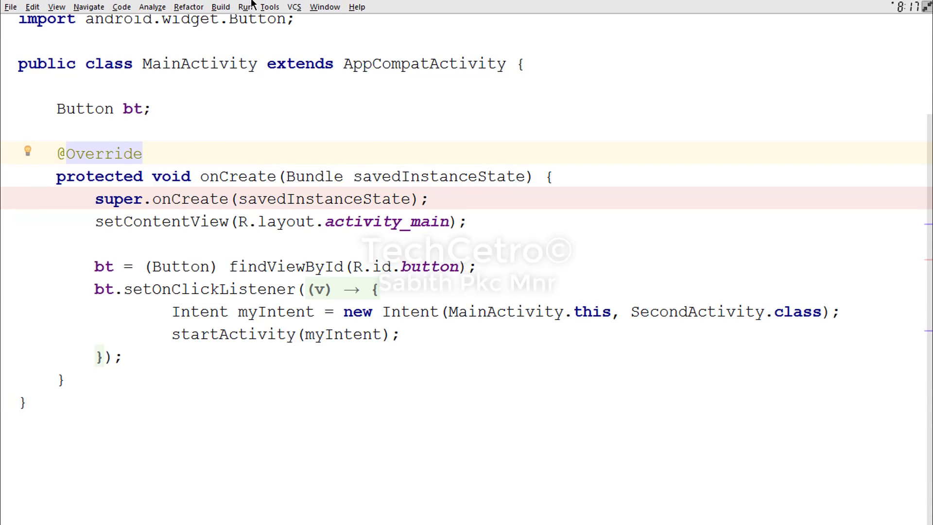
pyautogui.moveTo(54, 7)
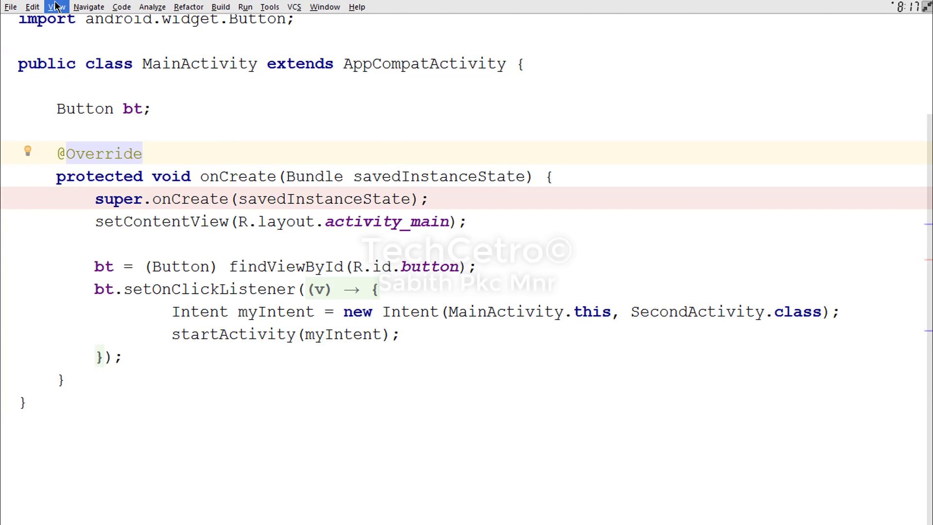
pyautogui.click(55, 5)
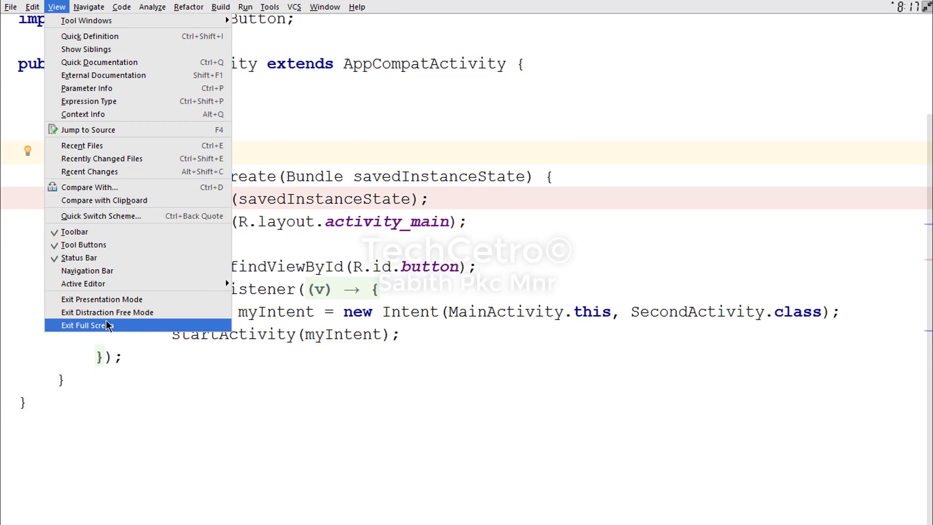
pyautogui.click(96, 324)
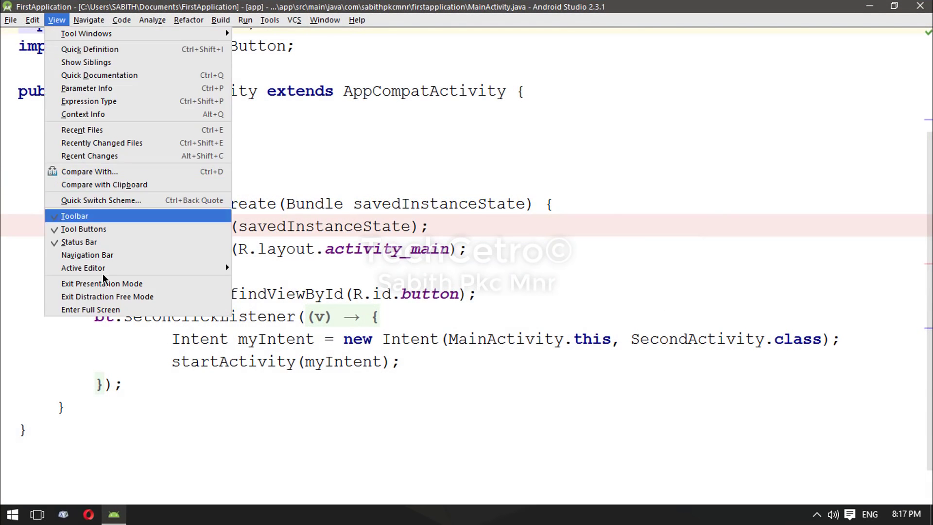
# Step: Exit presentation mode, restoring the normal IDE layout with MainActivity.java
pyautogui.click(83, 228)
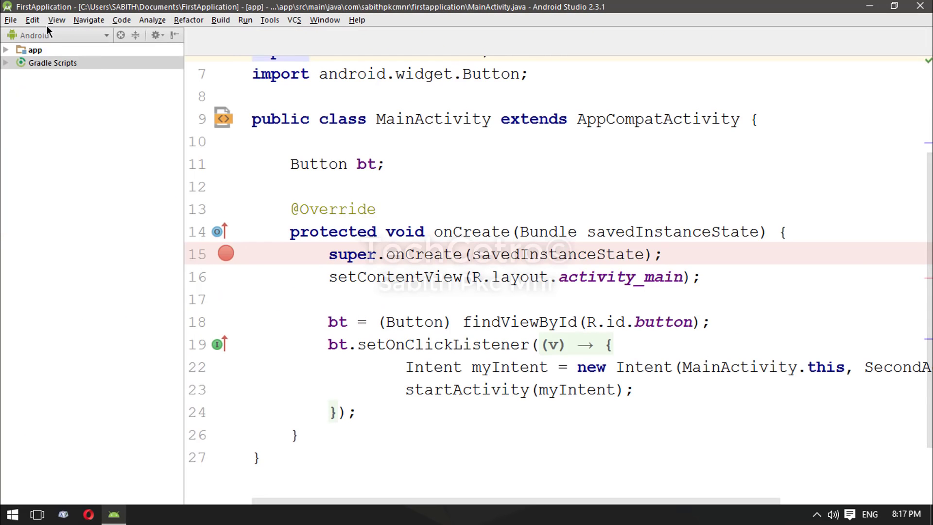
pyautogui.click(54, 19)
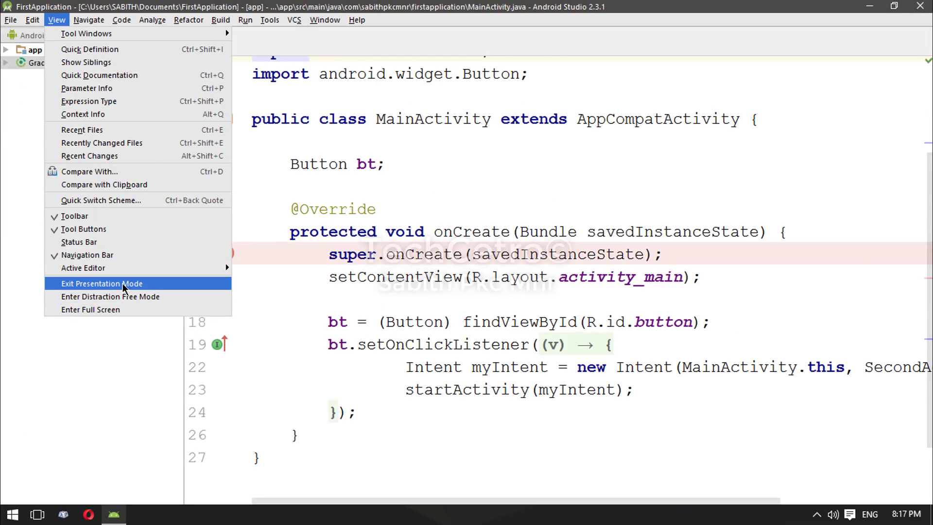
pyautogui.click(100, 284)
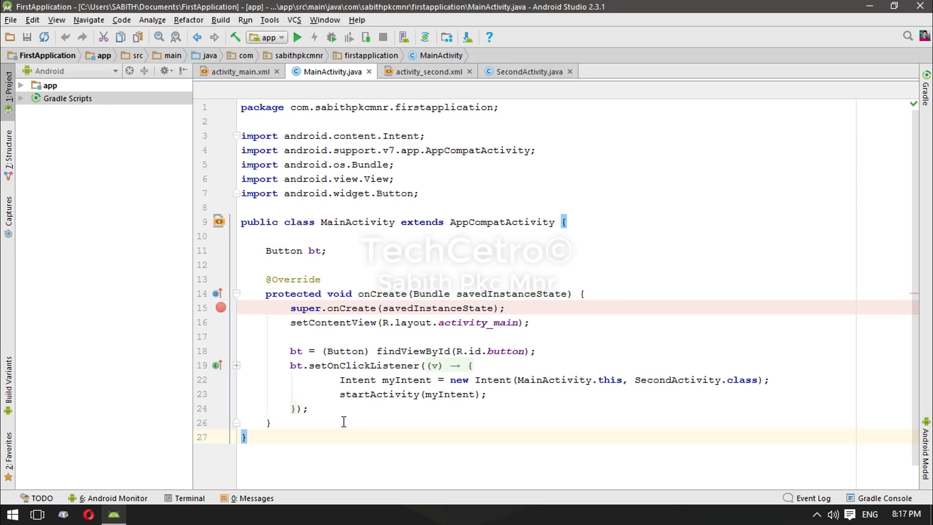
pyautogui.moveTo(314, 450)
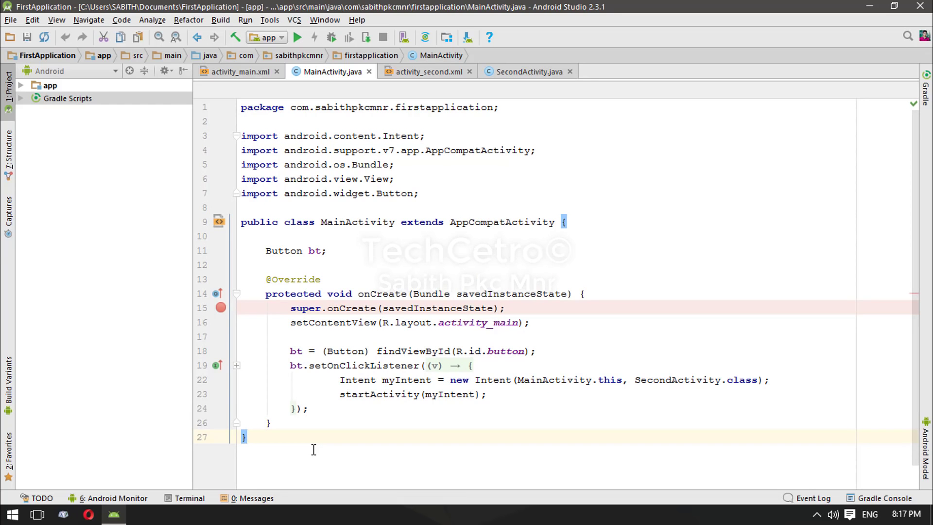